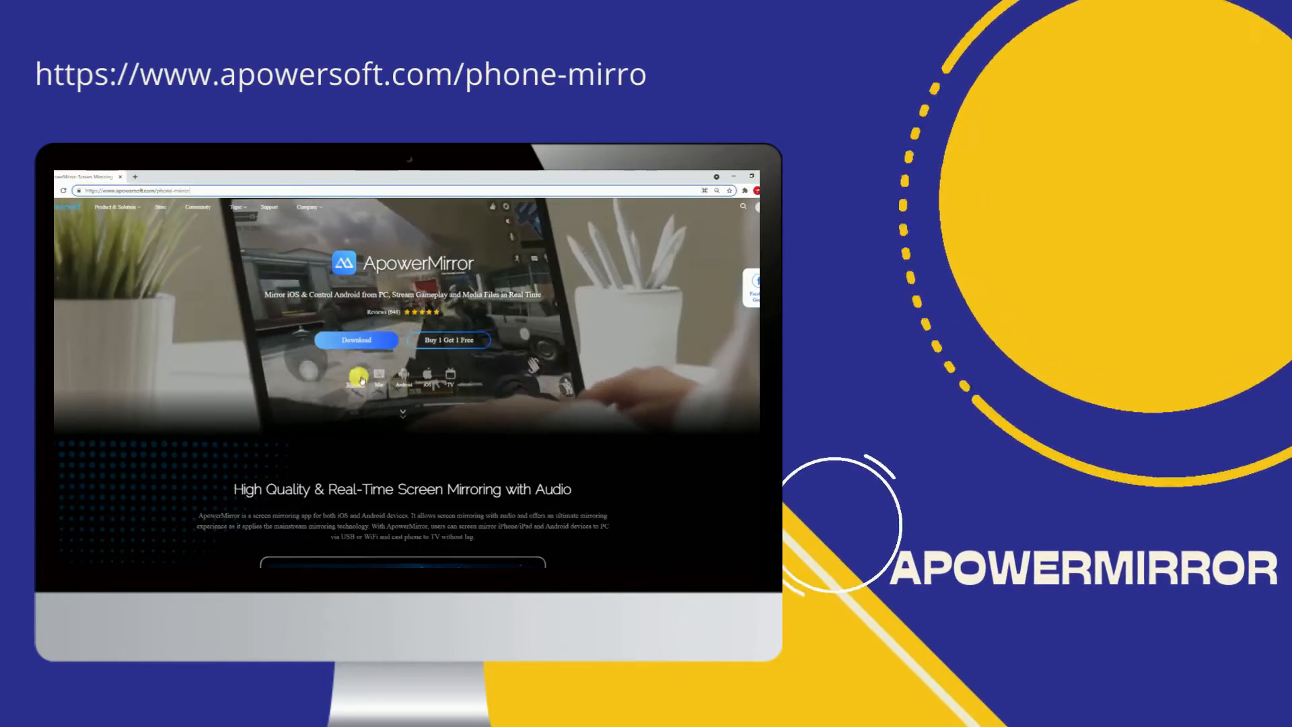
scroll(down, 3)
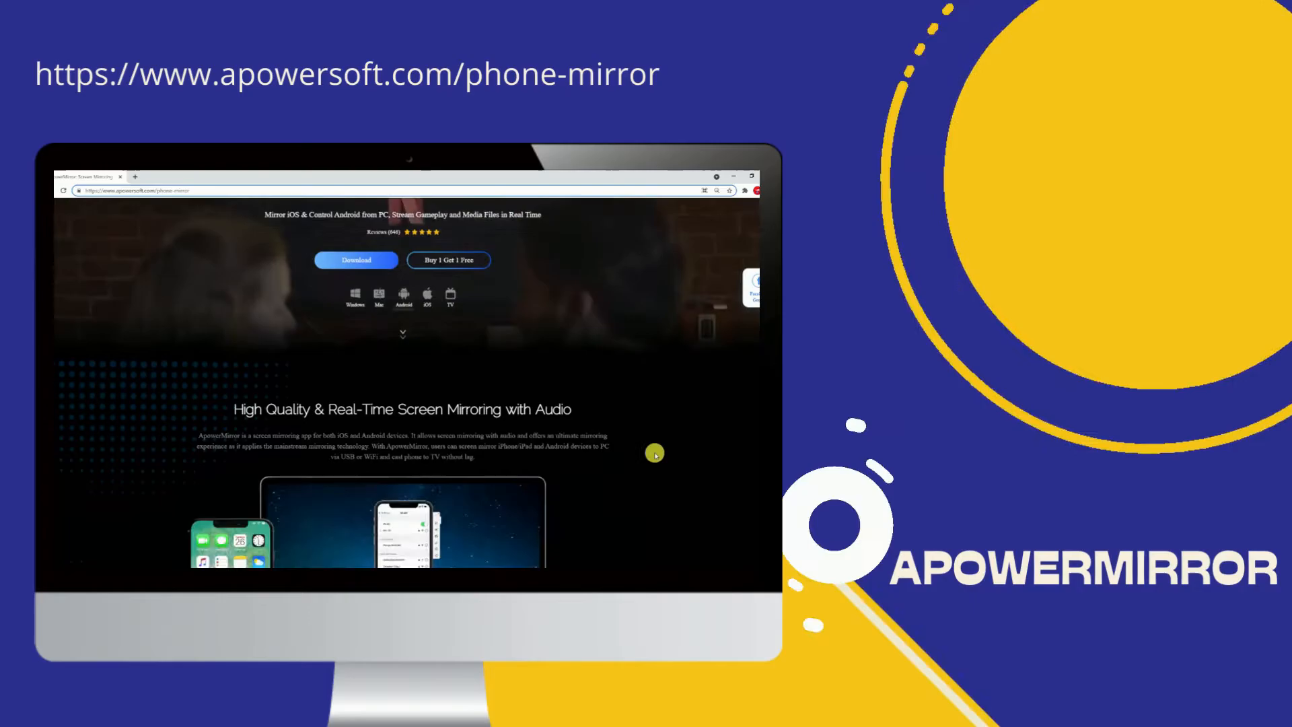